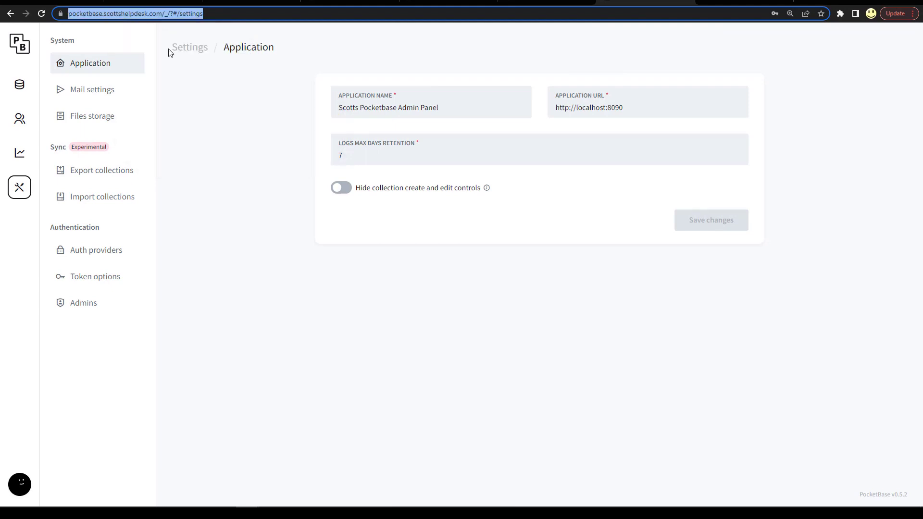
mouse_move(197, 148)
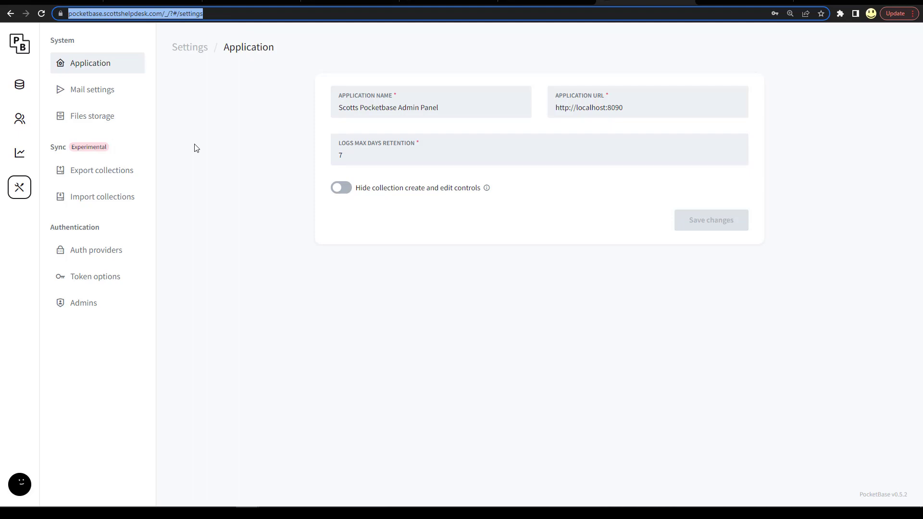
mouse_move(141, 3)
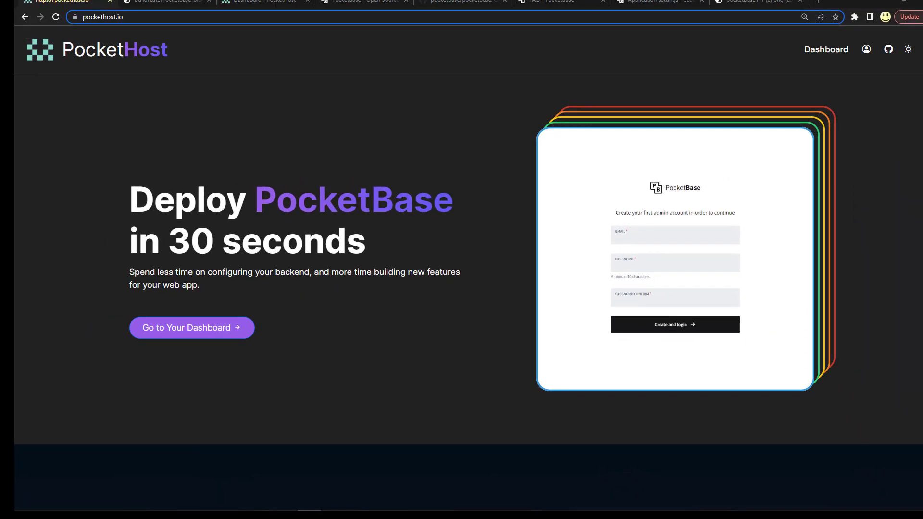
mouse_move(79, 302)
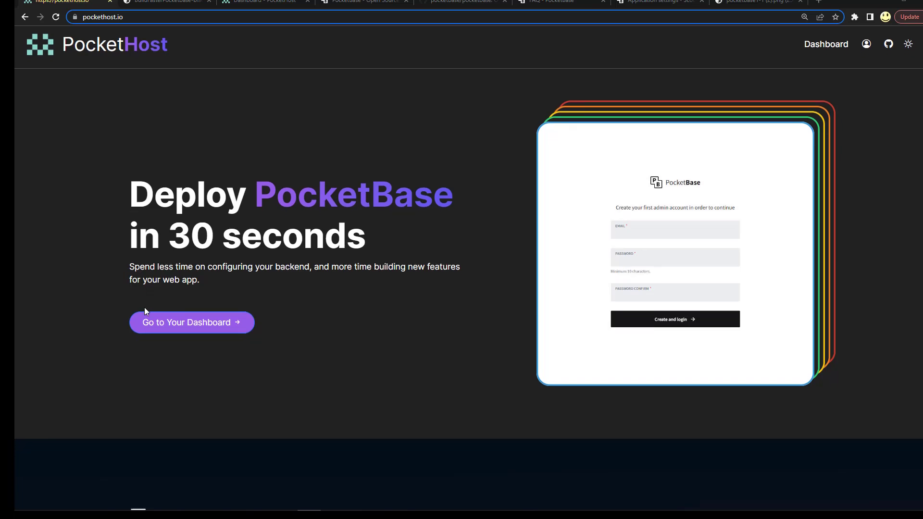
- Scroll to the Features cards (Zero Config, Database, Self-host) and highlight their descriptions
scroll(down, 3)
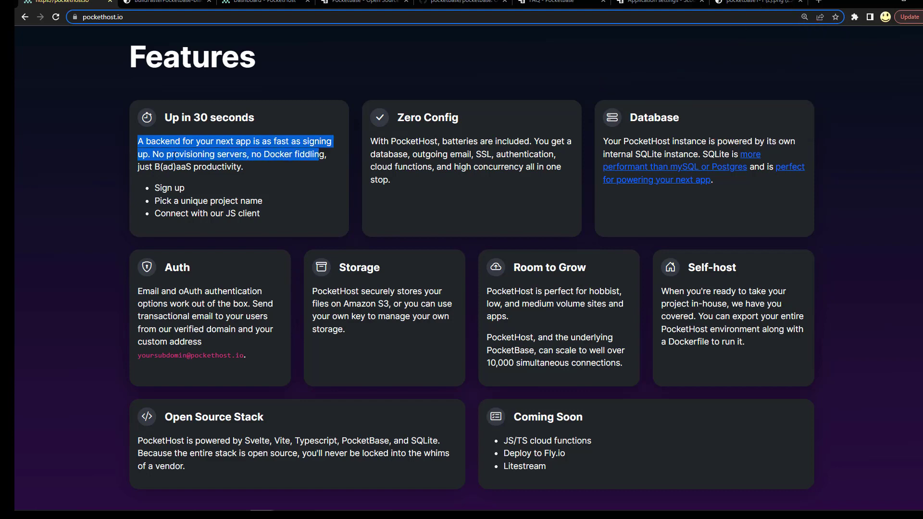
click(234, 167)
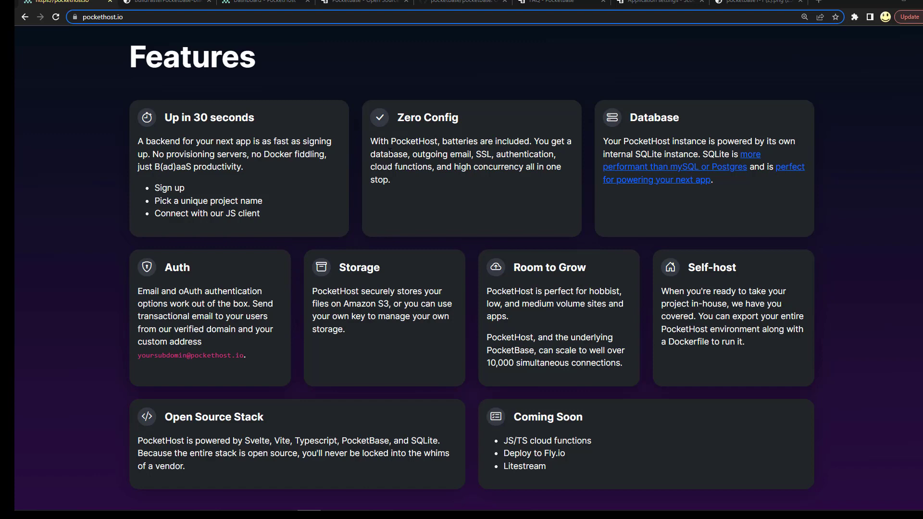
mouse_move(509, 176)
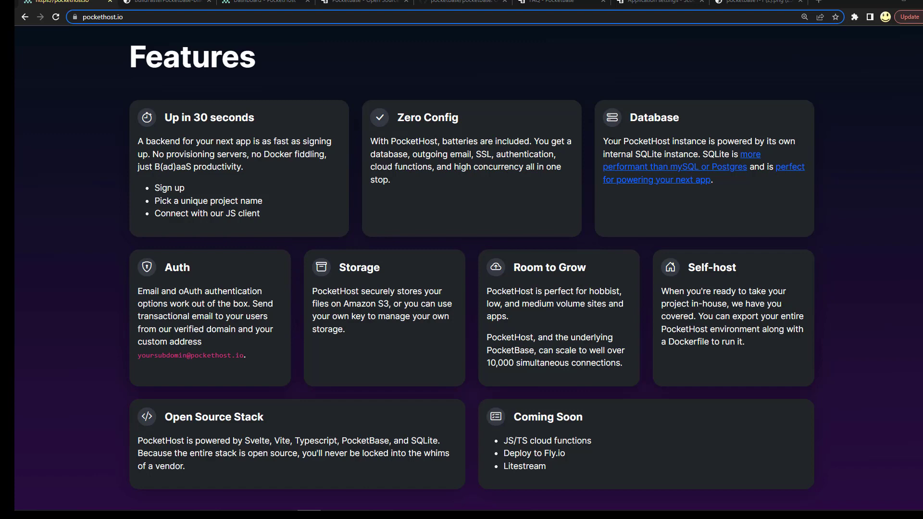
mouse_move(710, 176)
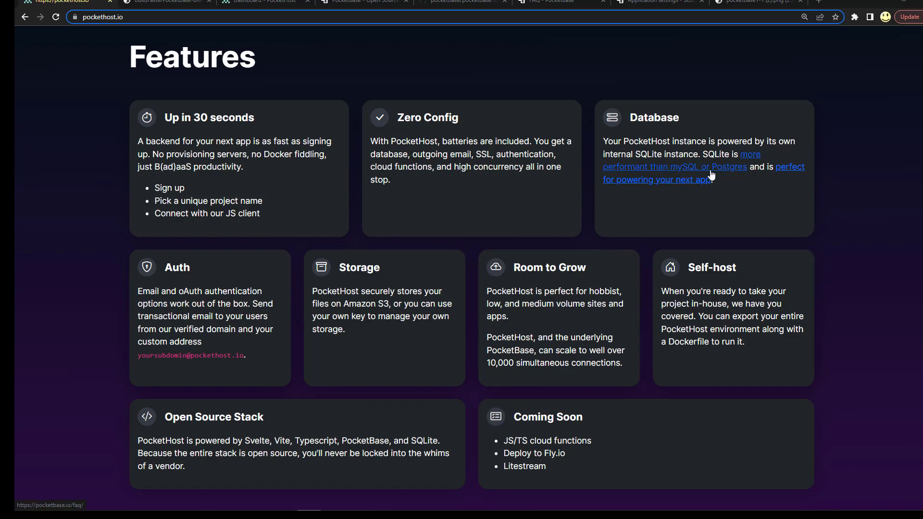
mouse_move(734, 182)
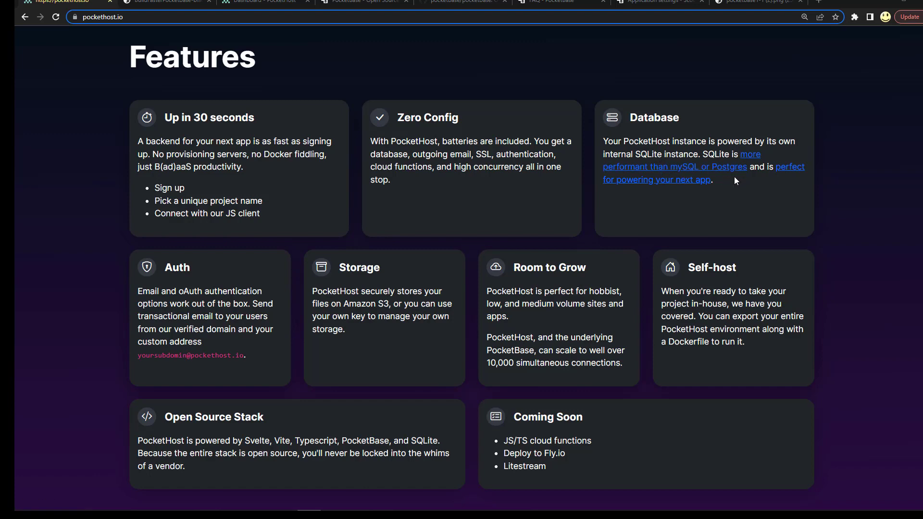
mouse_move(491, 233)
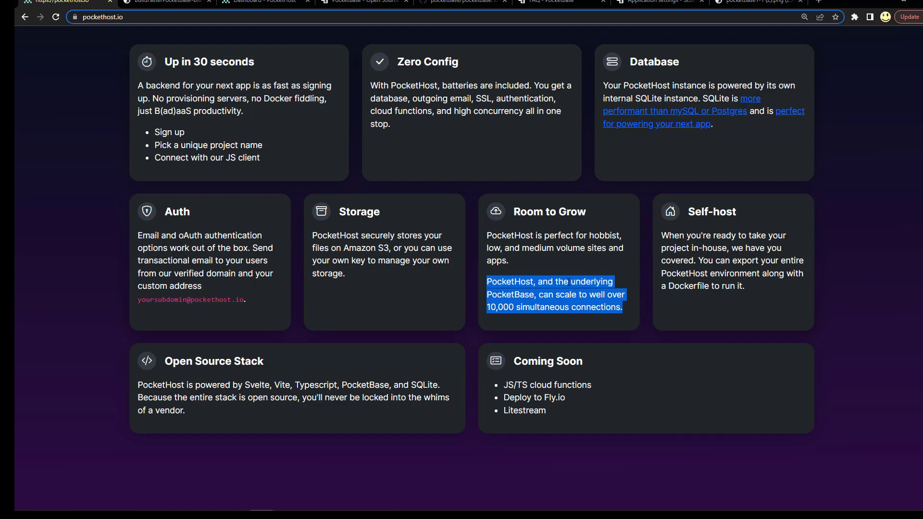
click(646, 262)
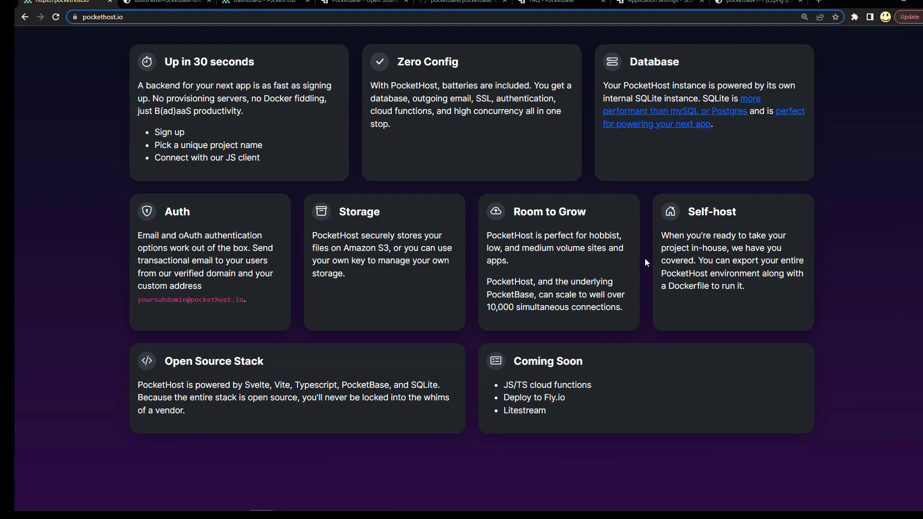
mouse_move(662, 238)
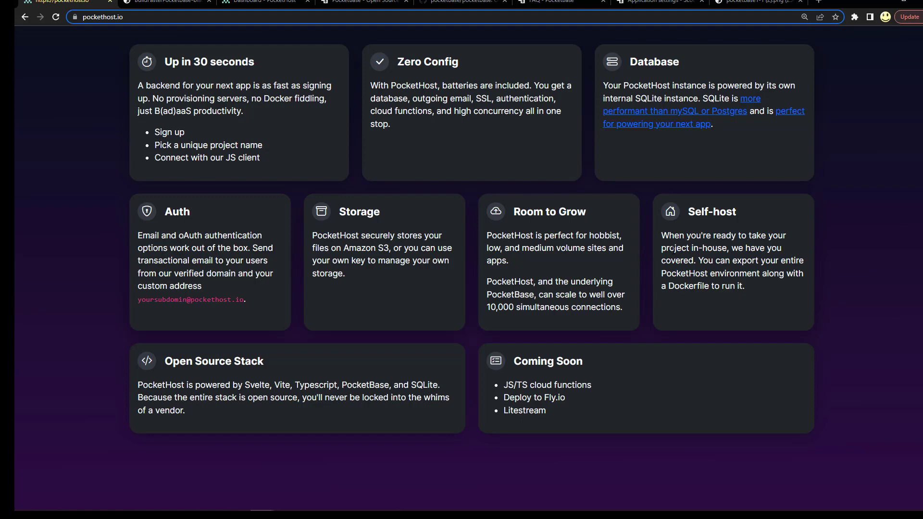
mouse_move(238, 346)
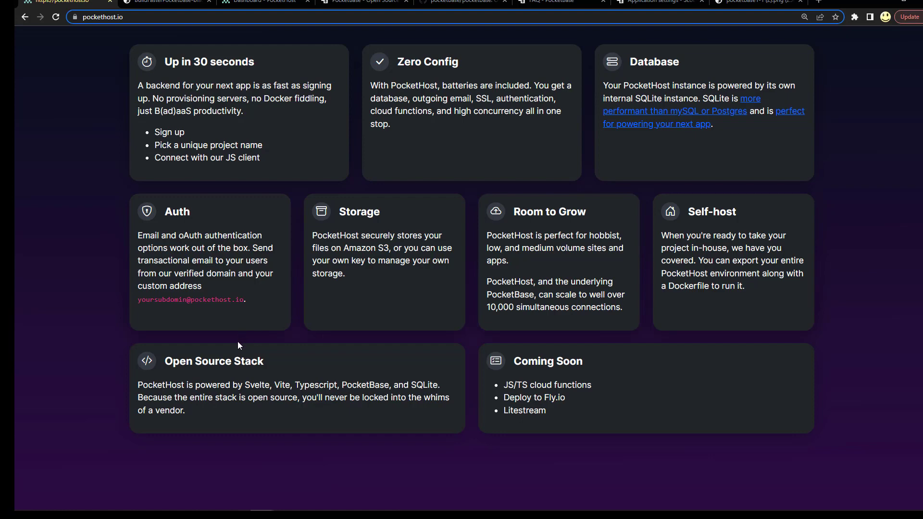
mouse_move(133, 389)
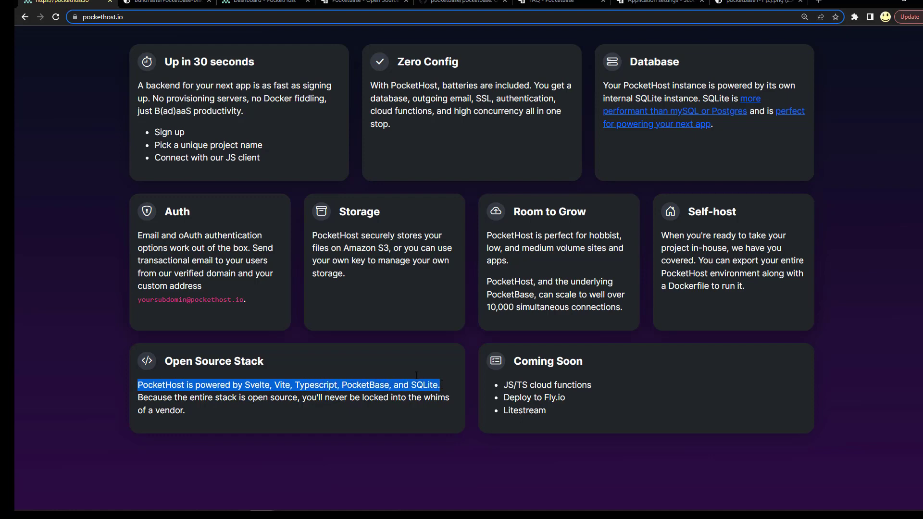
mouse_move(187, 417)
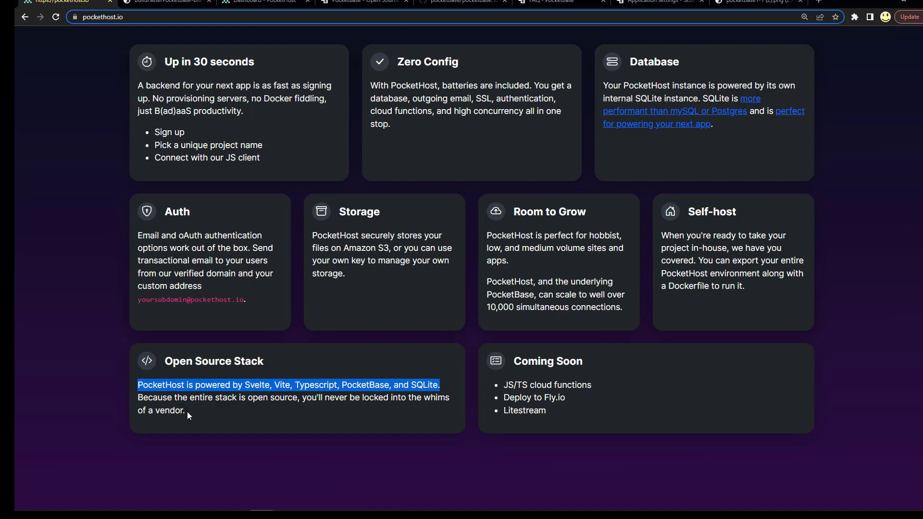
click(188, 415)
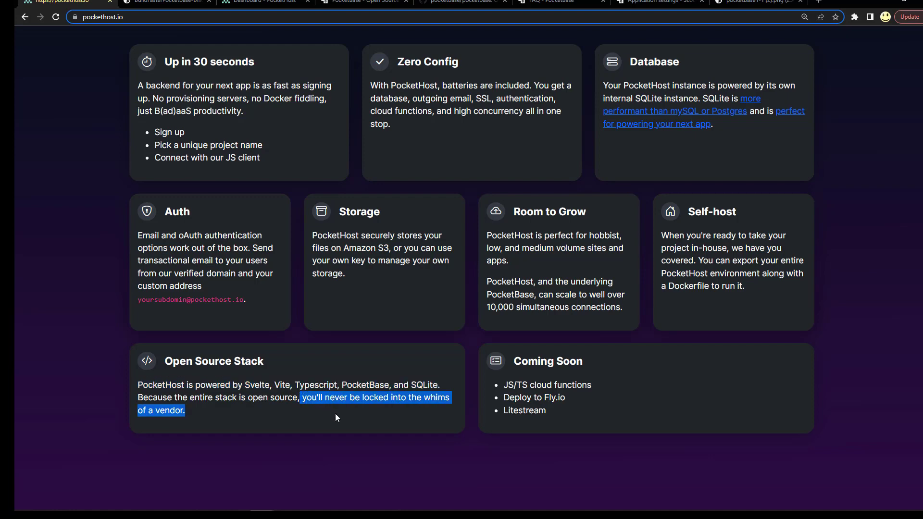
mouse_move(504, 416)
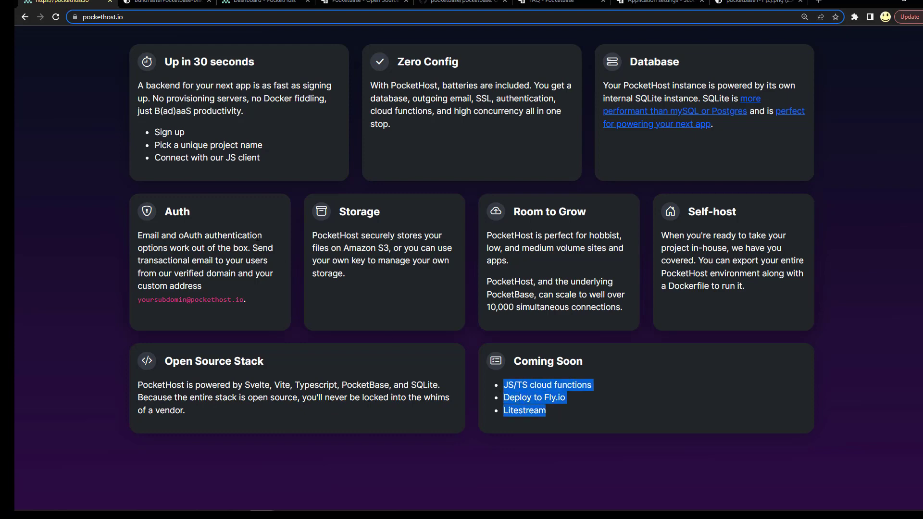
mouse_move(108, 175)
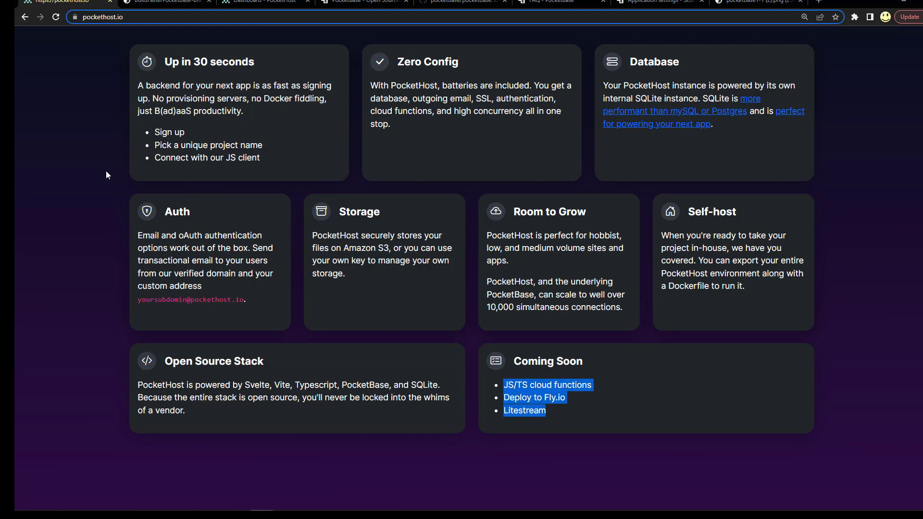
scroll(up, 3)
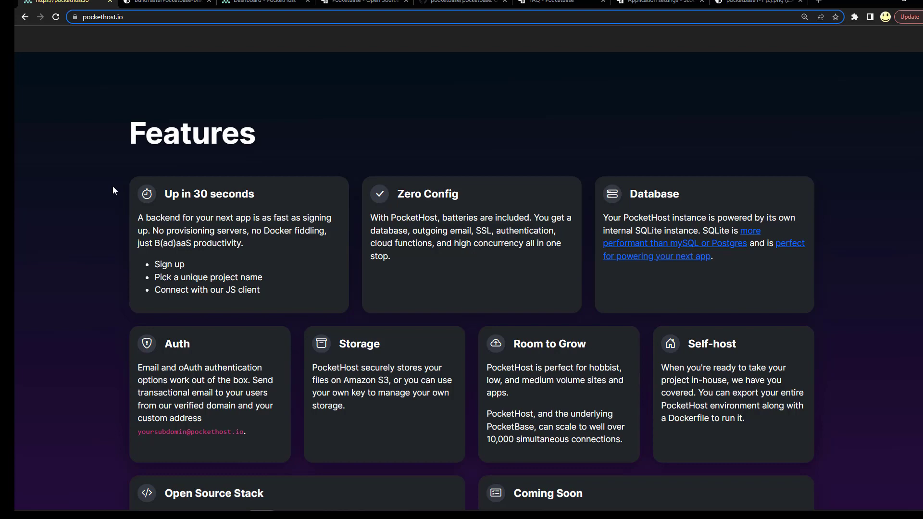
mouse_move(76, 190)
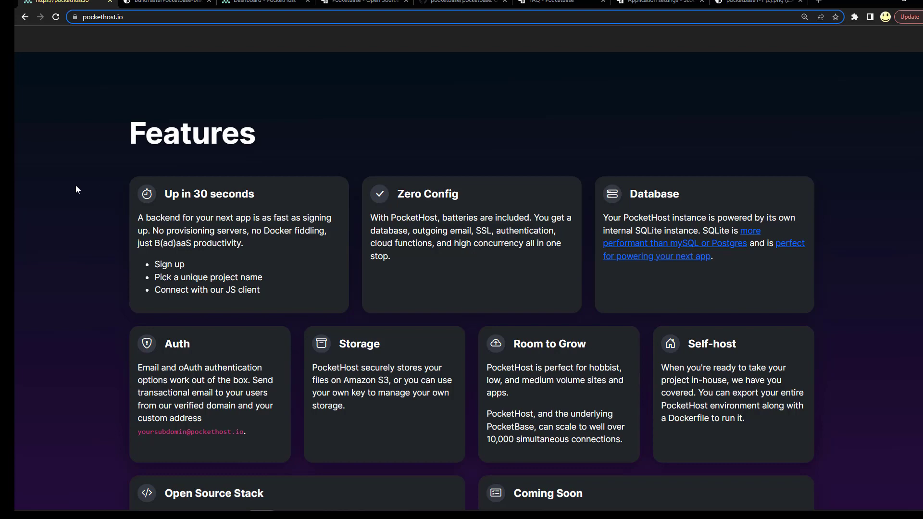